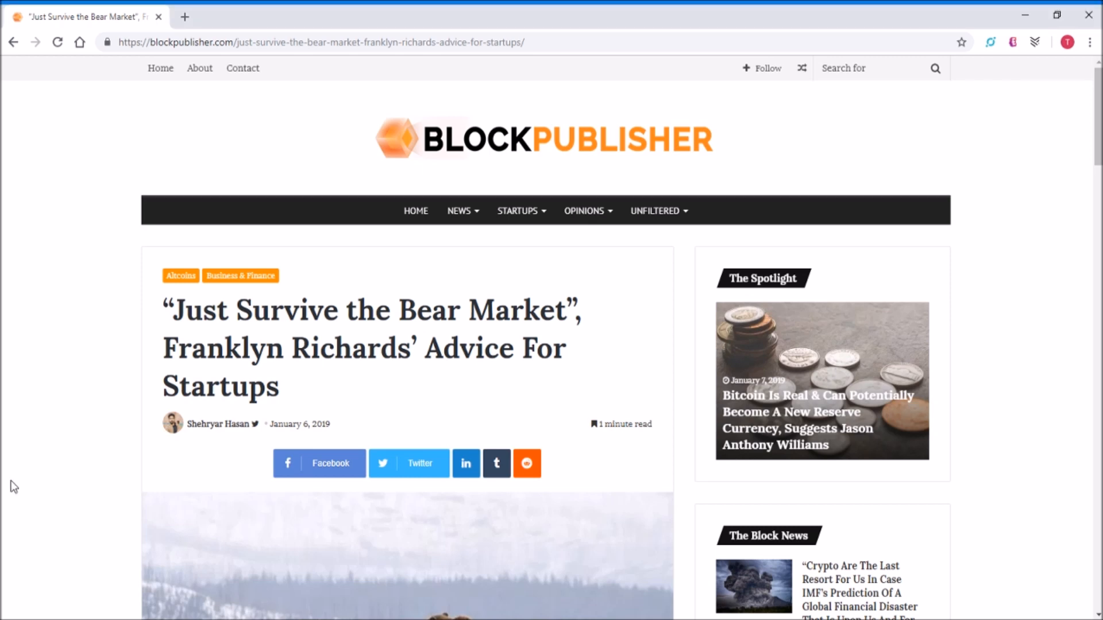
scroll(down, 3)
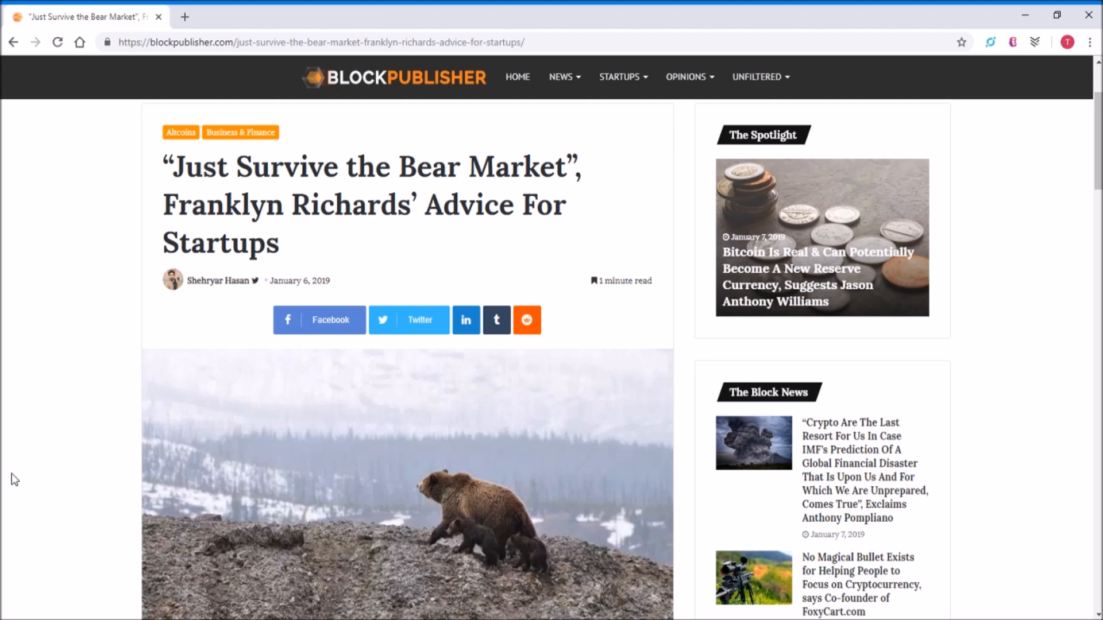
mouse_move(36, 412)
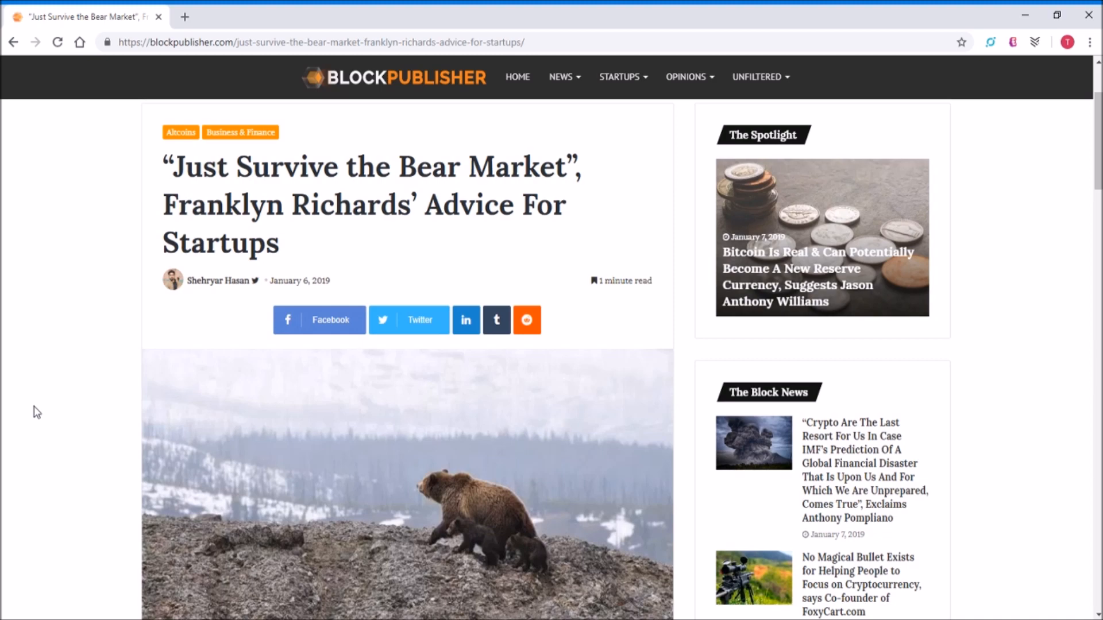
scroll(down, 3)
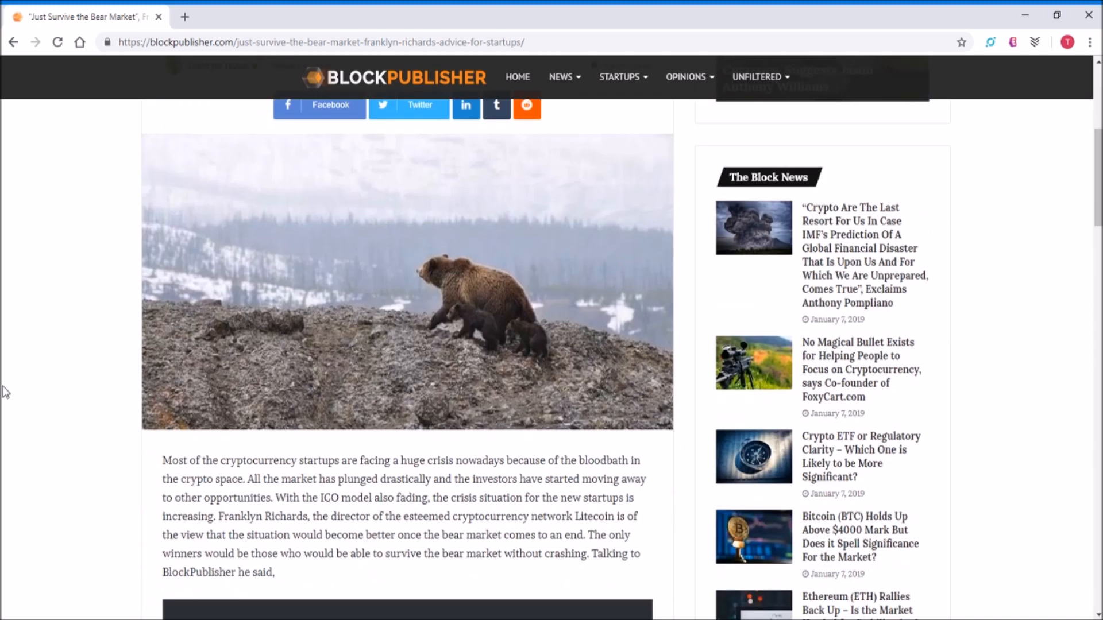
scroll(down, 3)
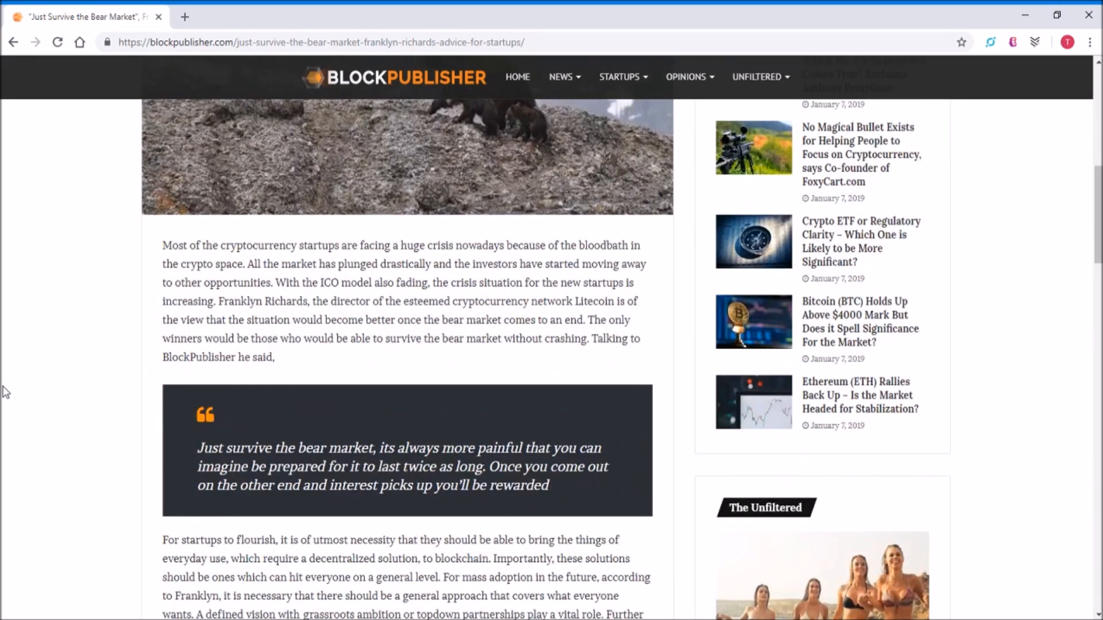
scroll(down, 3)
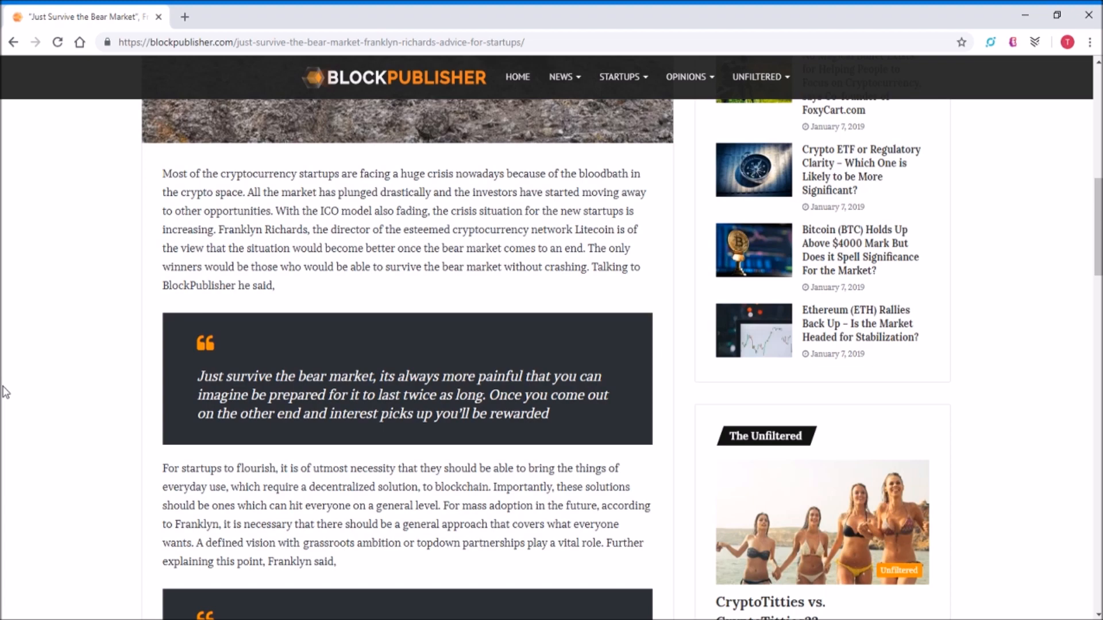
scroll(down, 3)
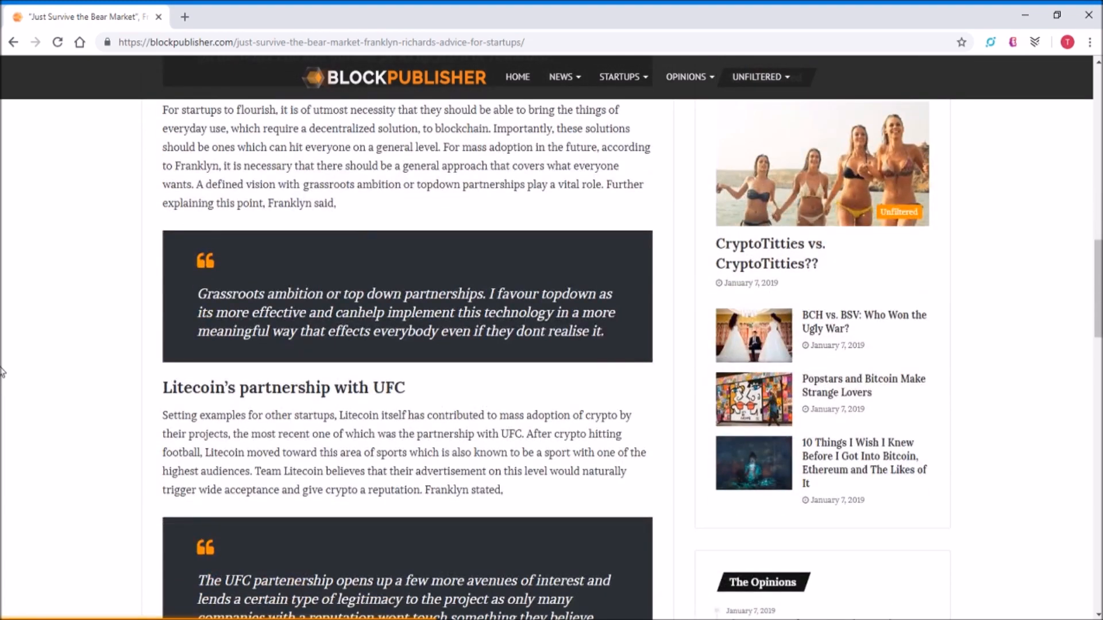
scroll(down, 3)
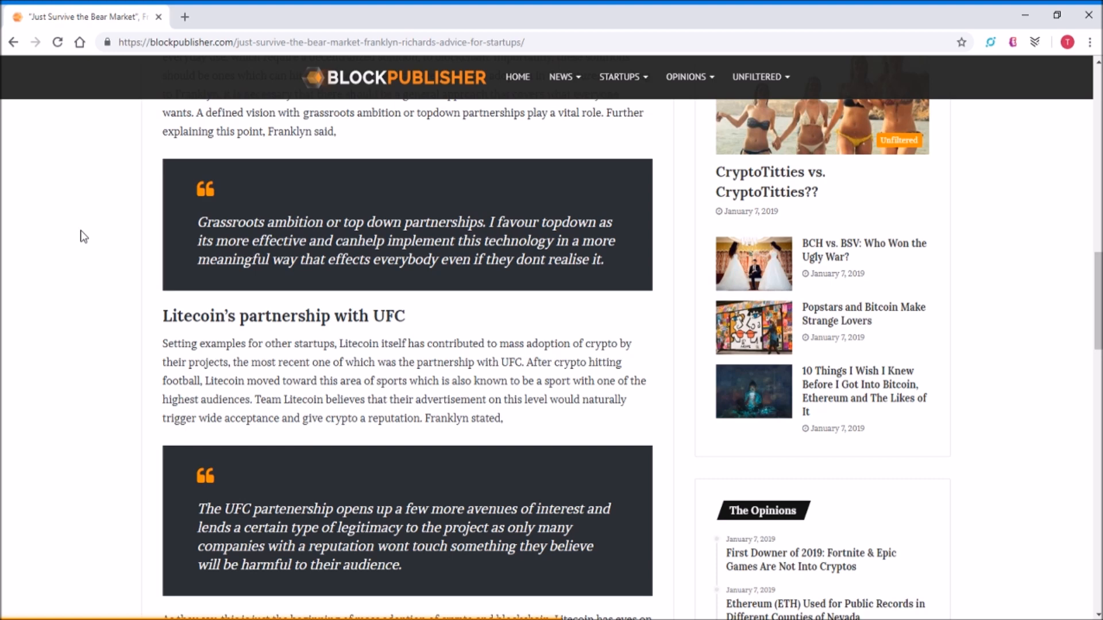
scroll(down, 3)
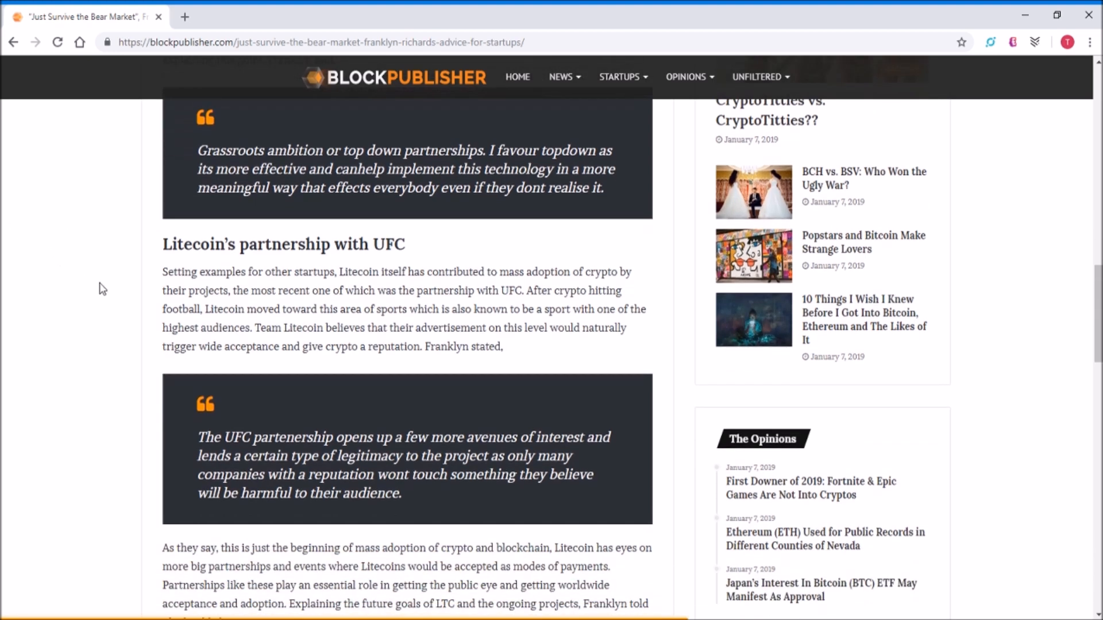
scroll(down, 3)
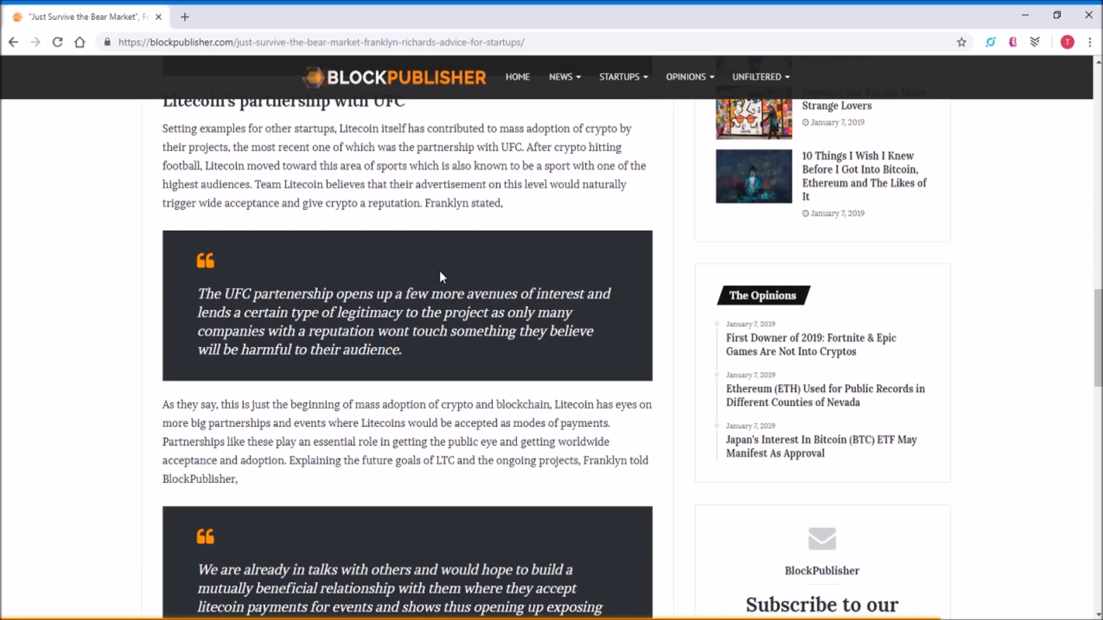
mouse_move(1076, 219)
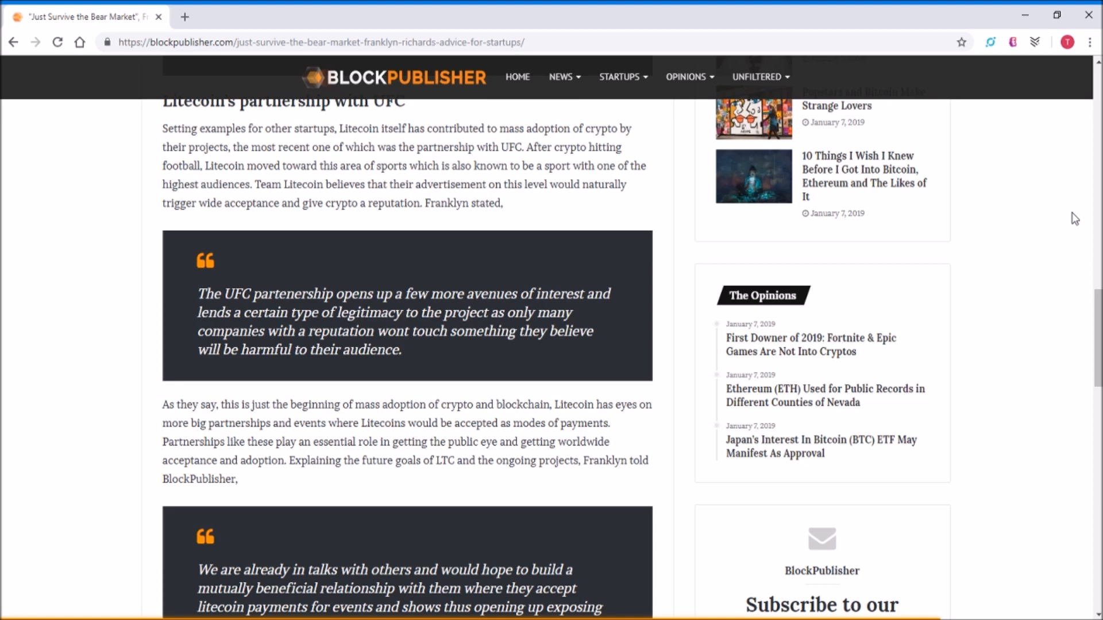
scroll(down, 3)
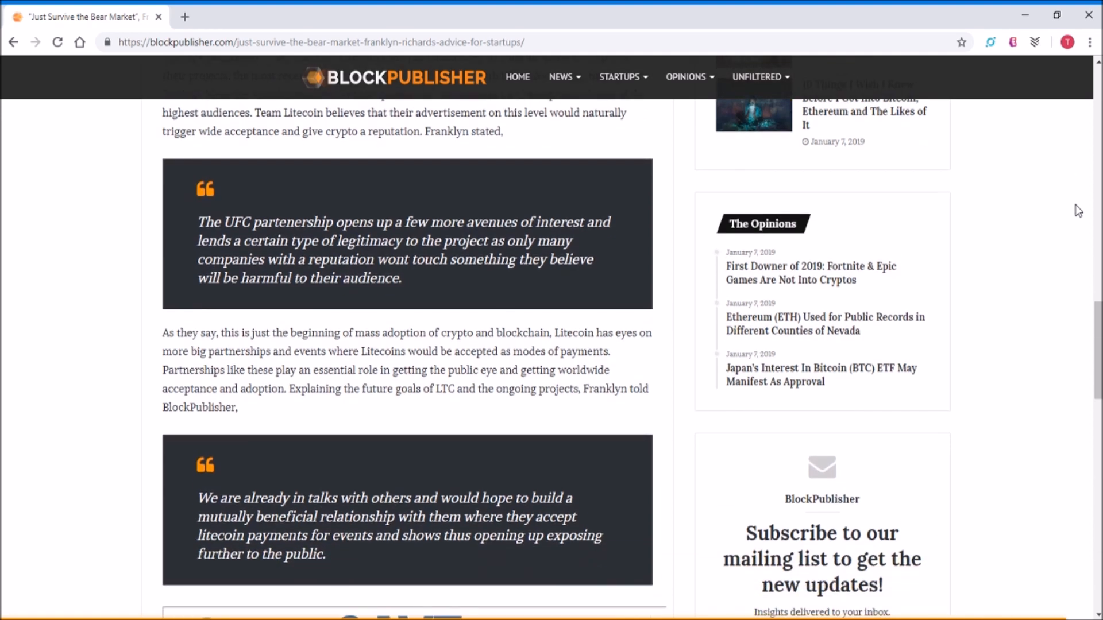
scroll(down, 3)
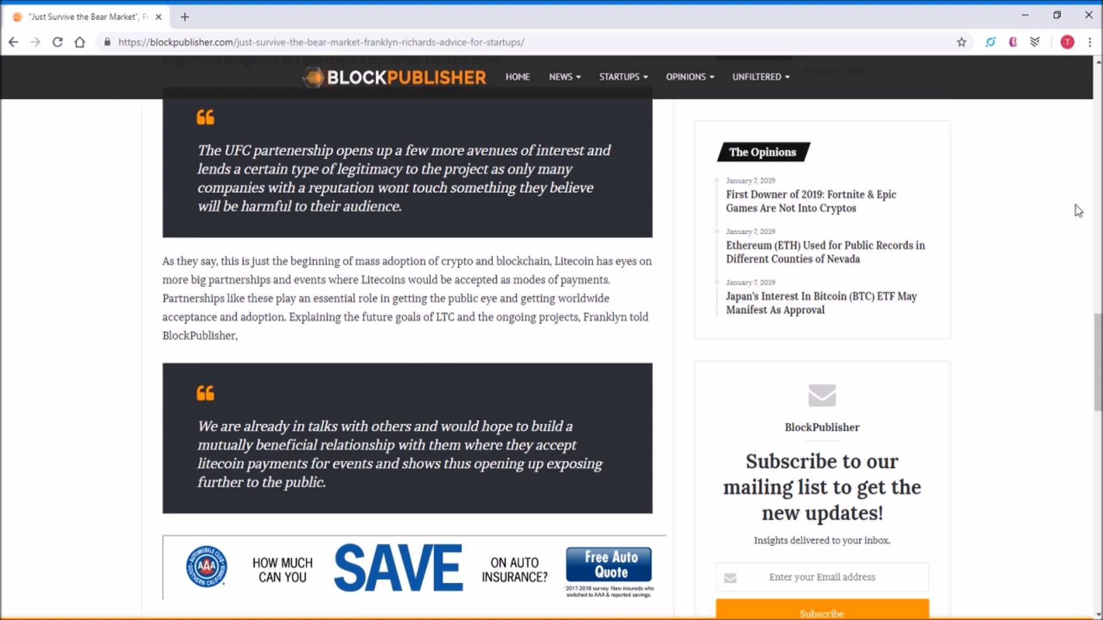